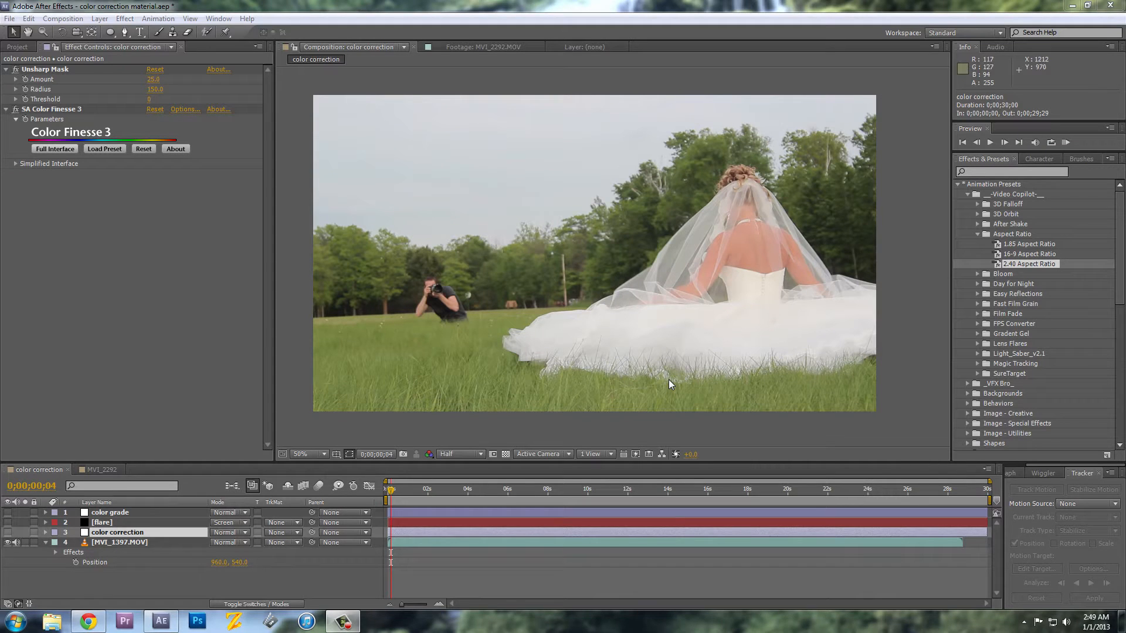
mouse_move(463, 253)
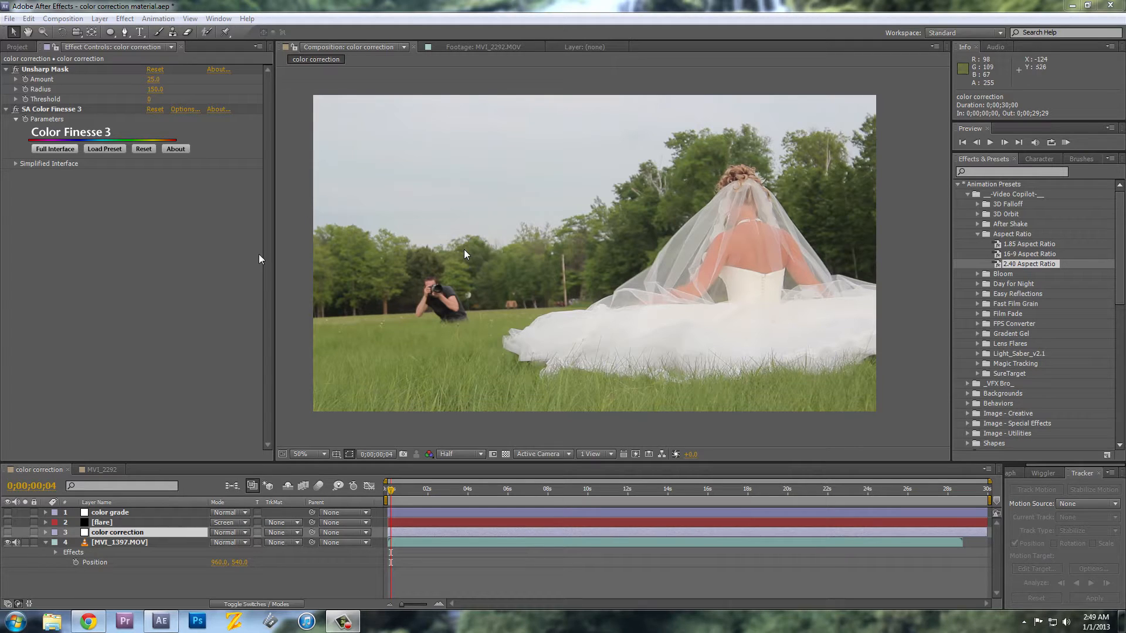
mouse_move(193, 47)
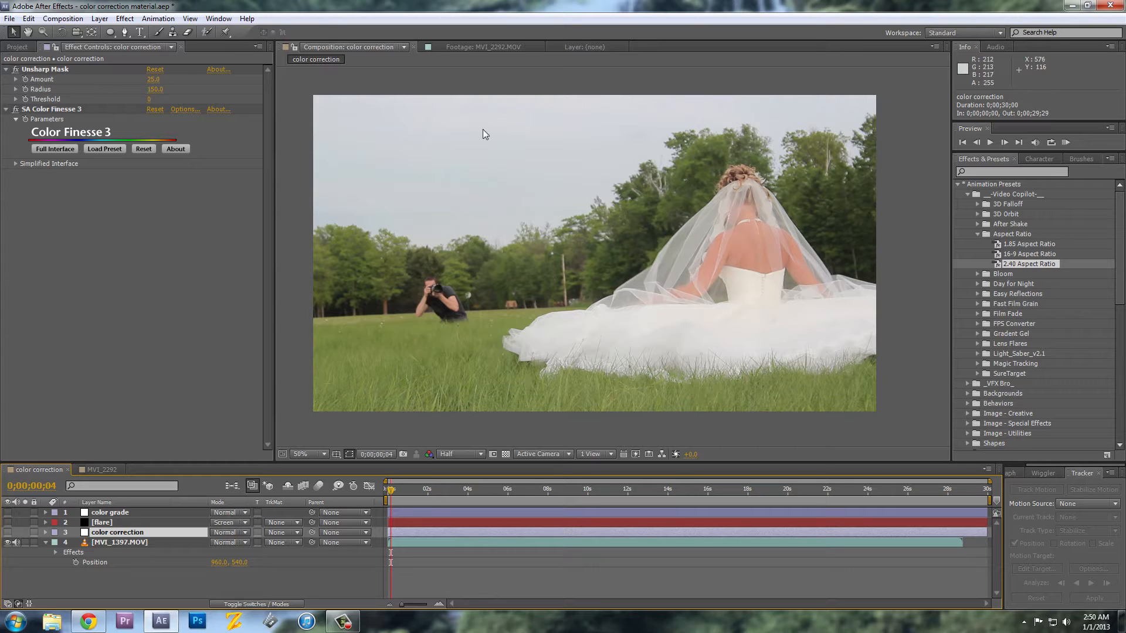
mouse_move(394, 310)
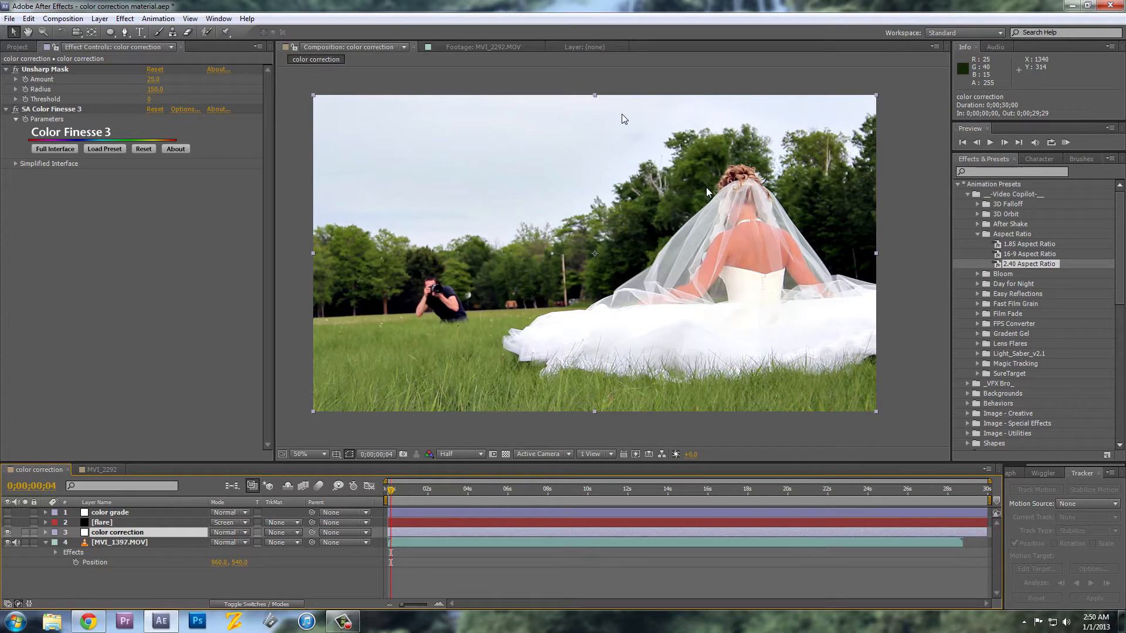
mouse_move(544, 124)
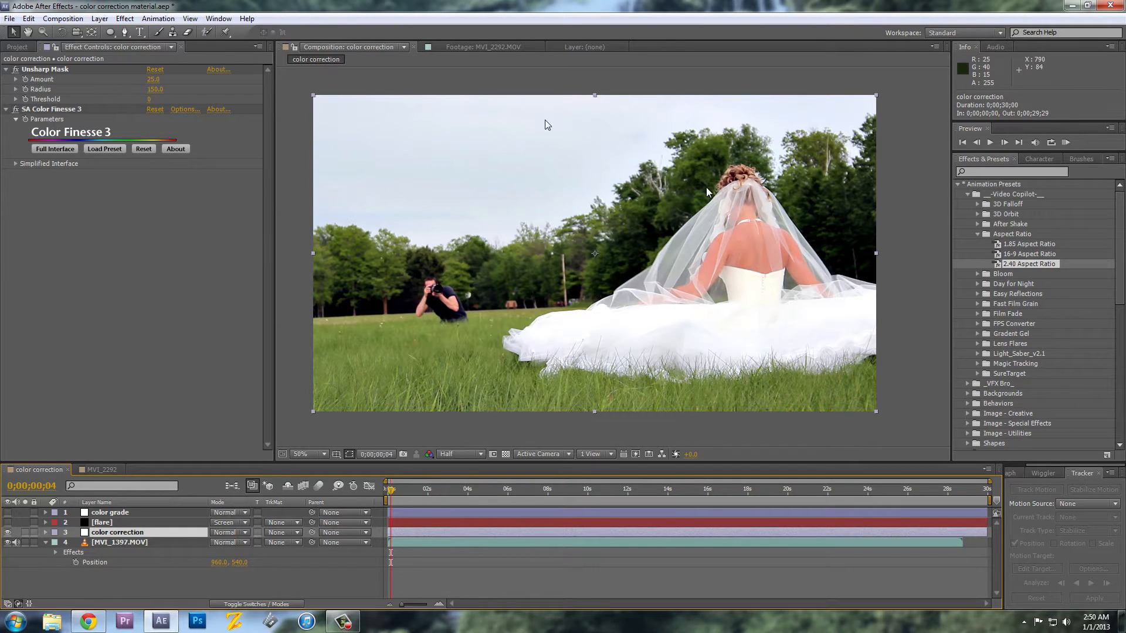
mouse_move(420, 330)
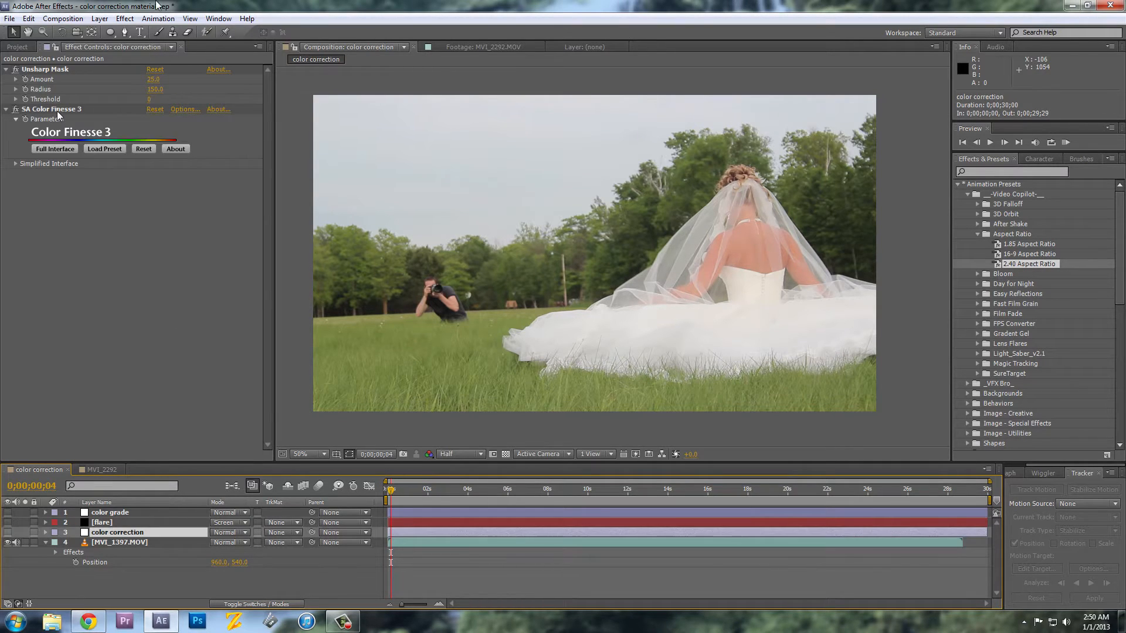
Sharpen MVI_1397.MOV with Unsharp Mask at Amount 25, Radius 150, Threshold 0.
click(118, 542)
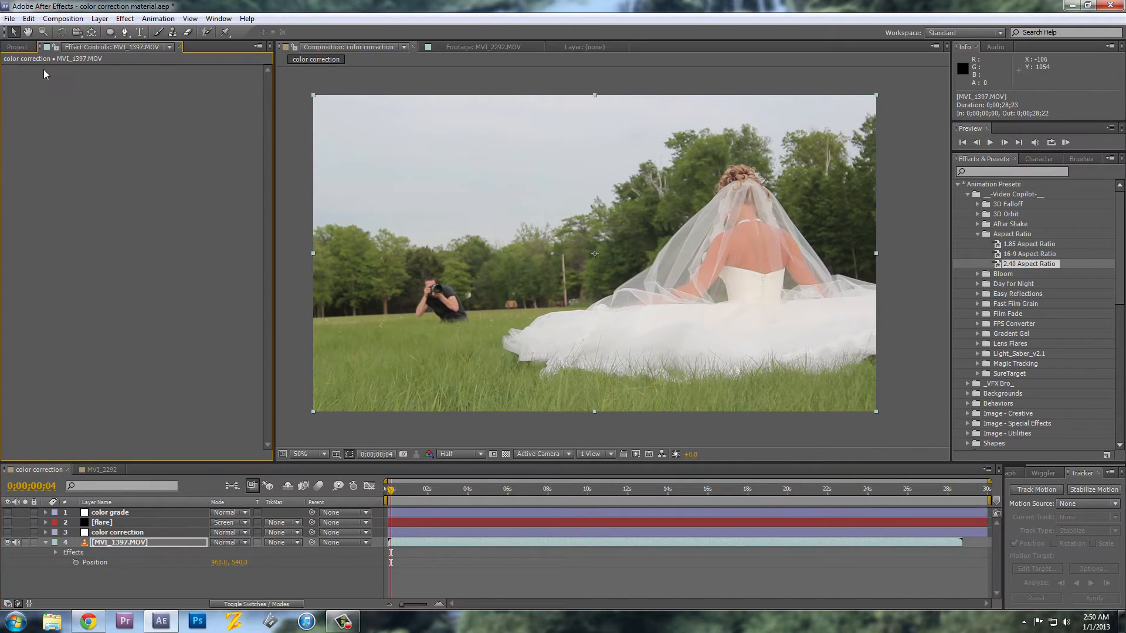
click(124, 18)
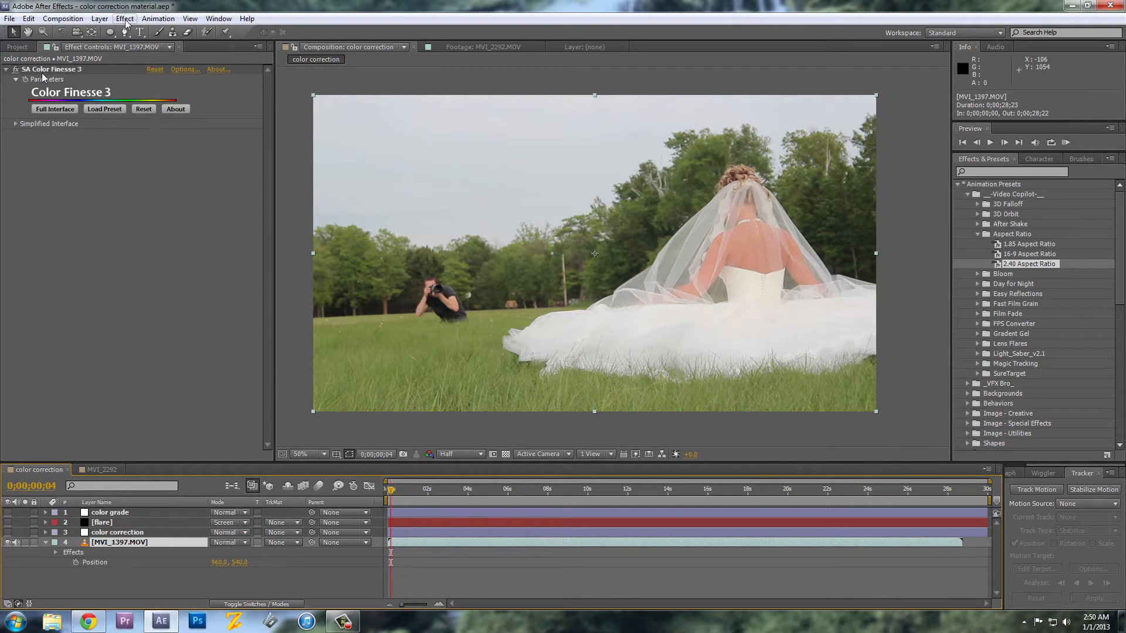
click(124, 19)
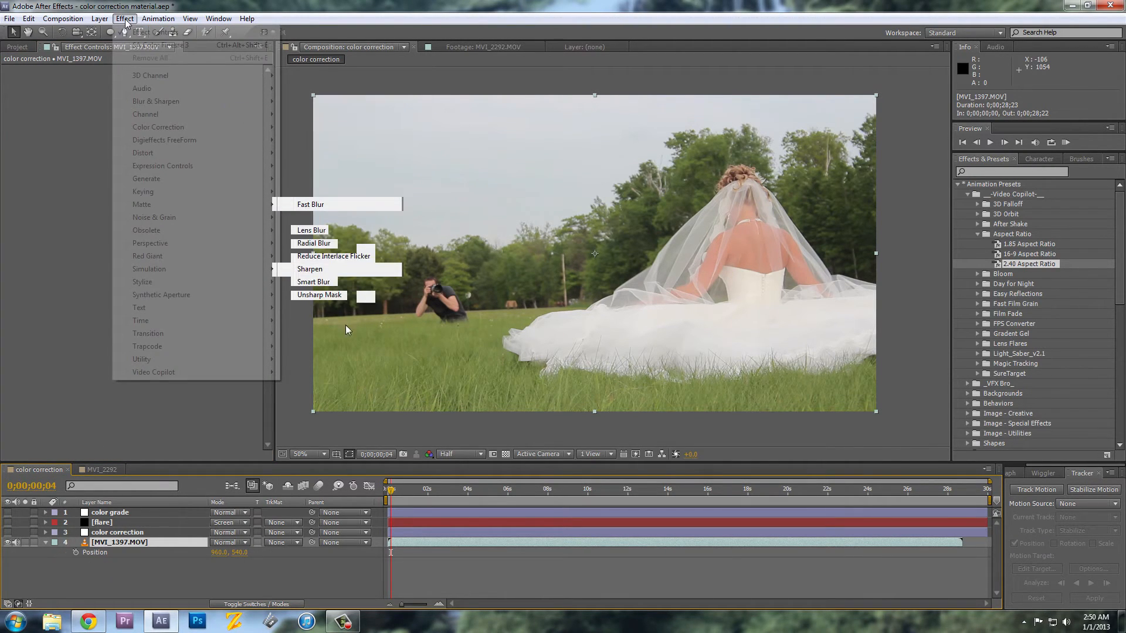
click(319, 295)
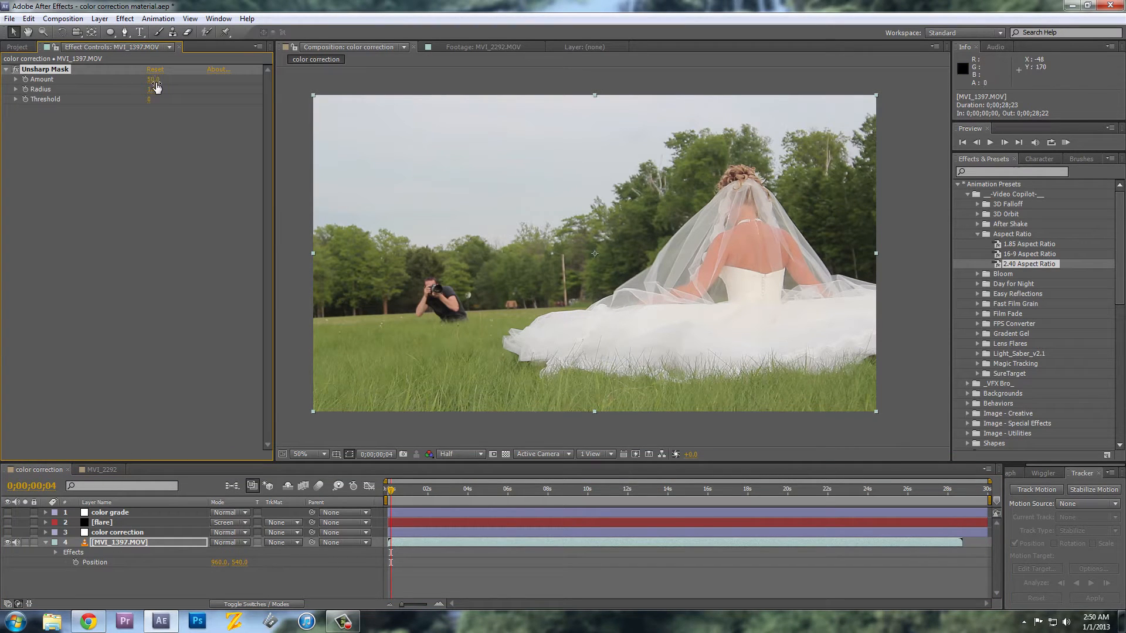
mouse_move(543, 269)
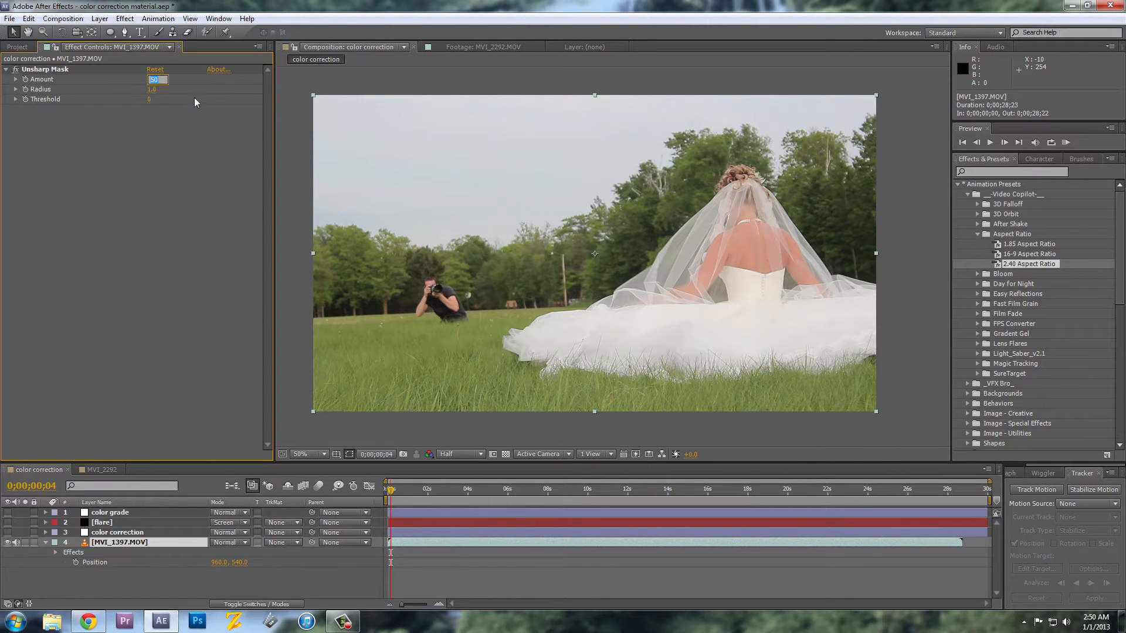
mouse_move(162, 138)
text(25)
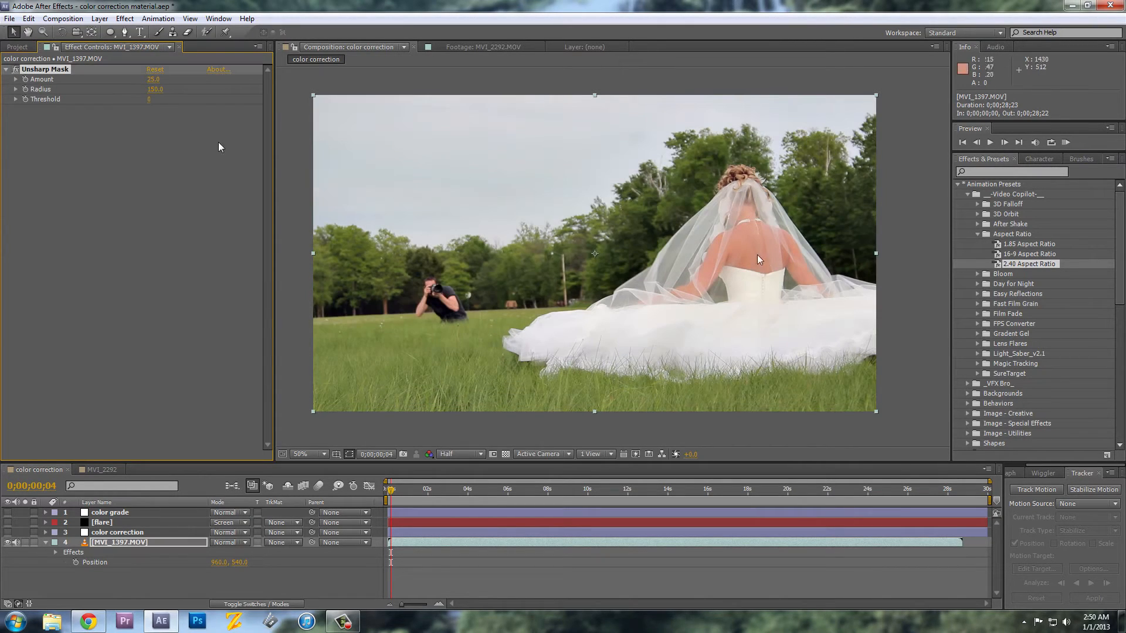
mouse_move(760, 259)
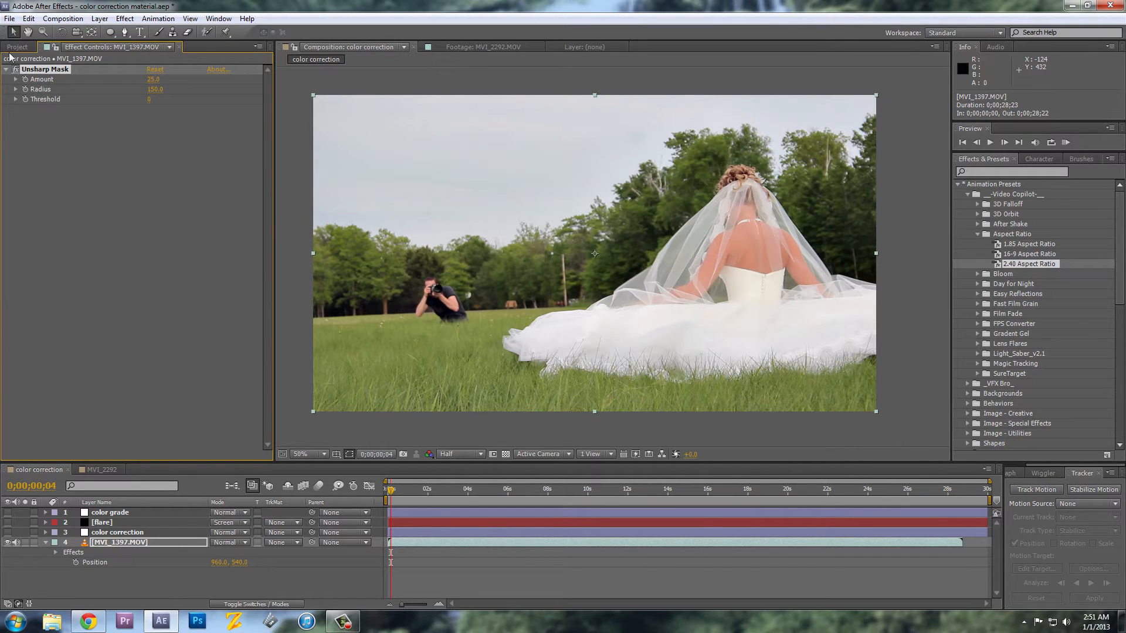
double_click(153, 80)
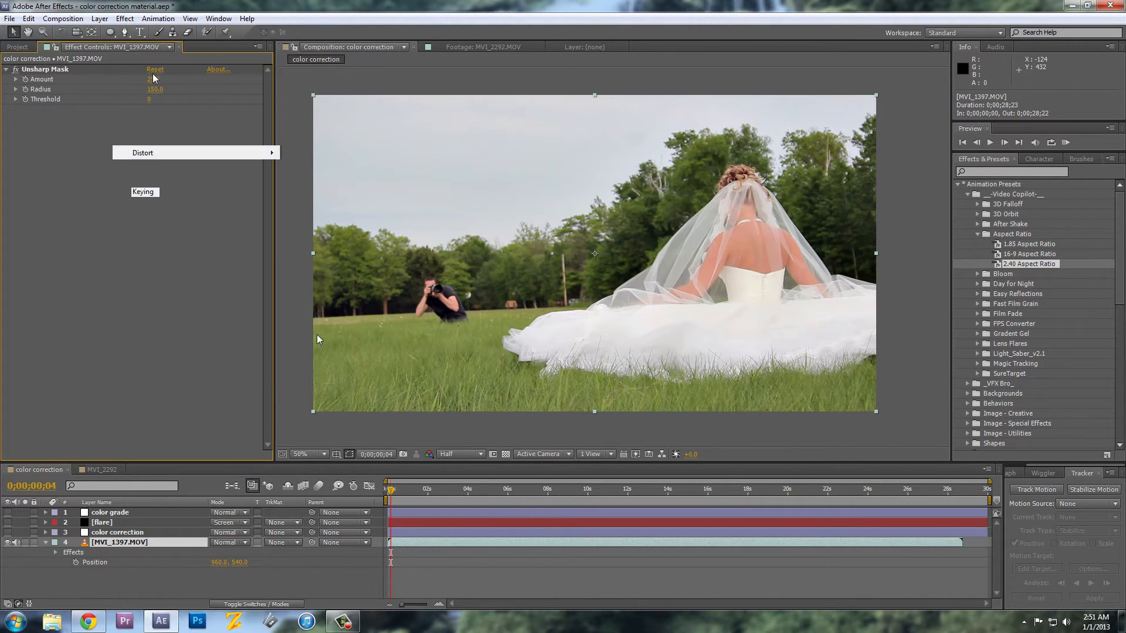
Apply SA Color Finesse 3 from the Synthetic Aperture effects to the wedding clip.
click(124, 19)
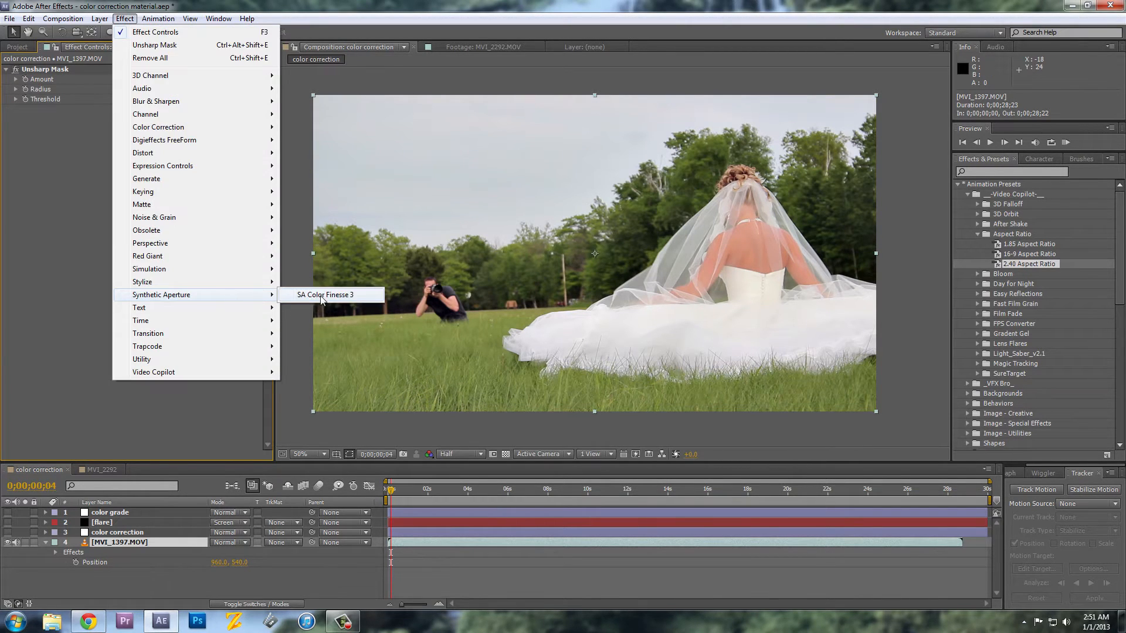
click(325, 295)
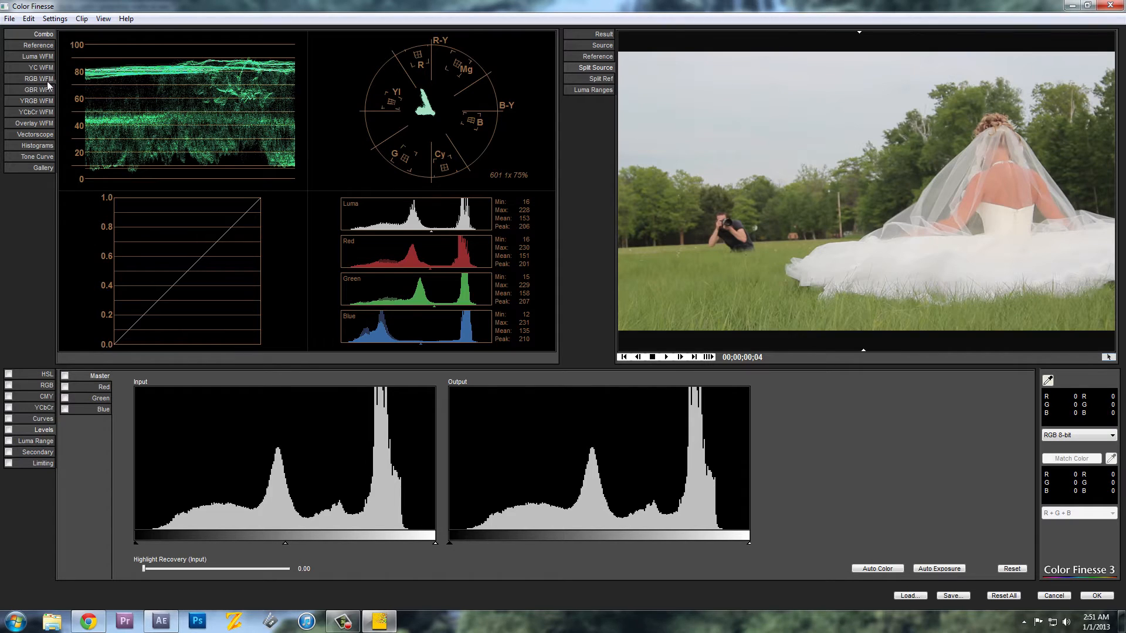
click(38, 78)
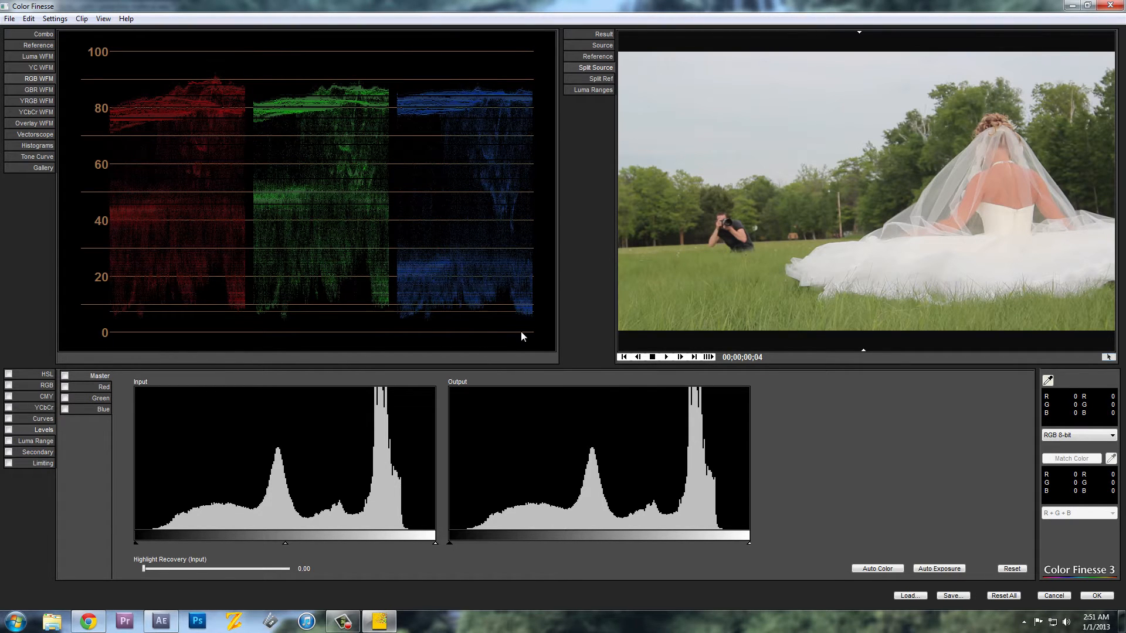
mouse_move(124, 63)
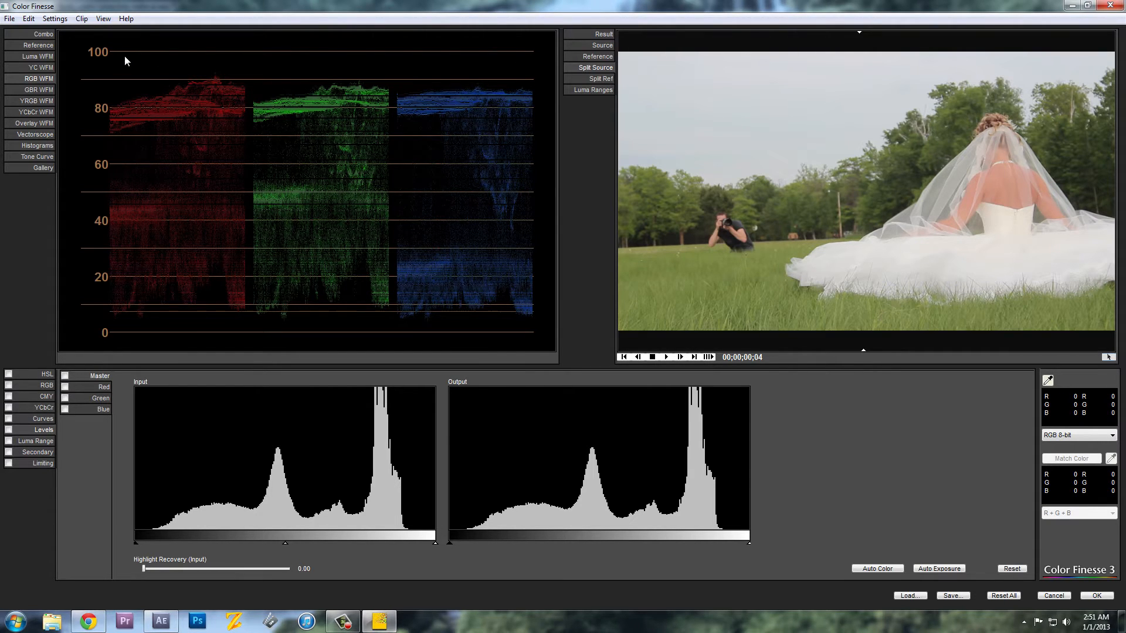
mouse_move(530, 60)
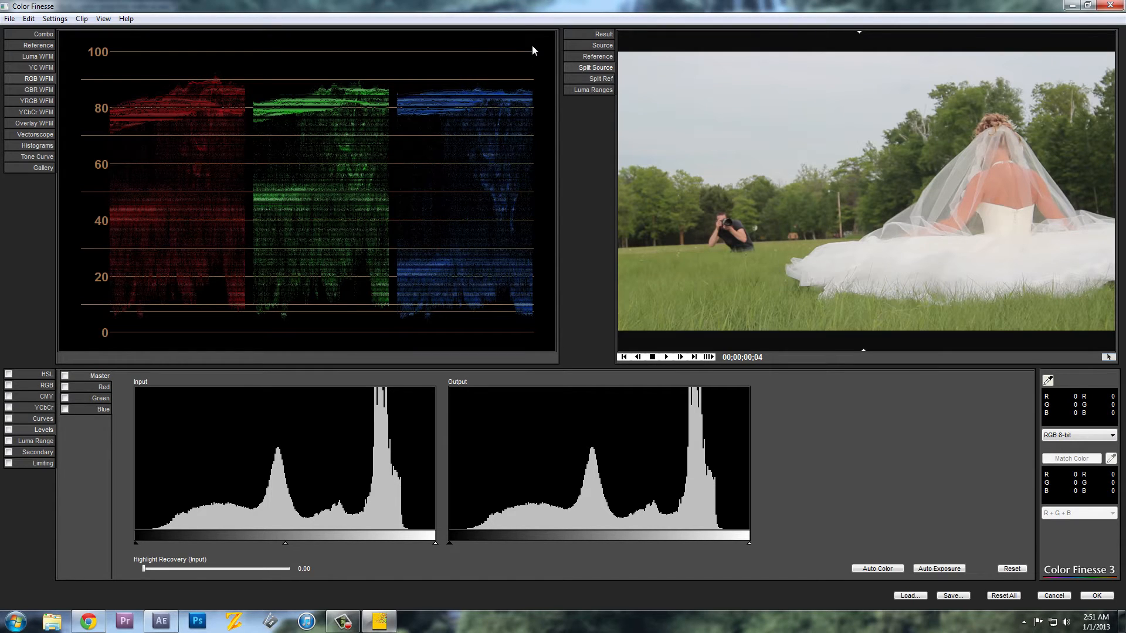
mouse_move(514, 330)
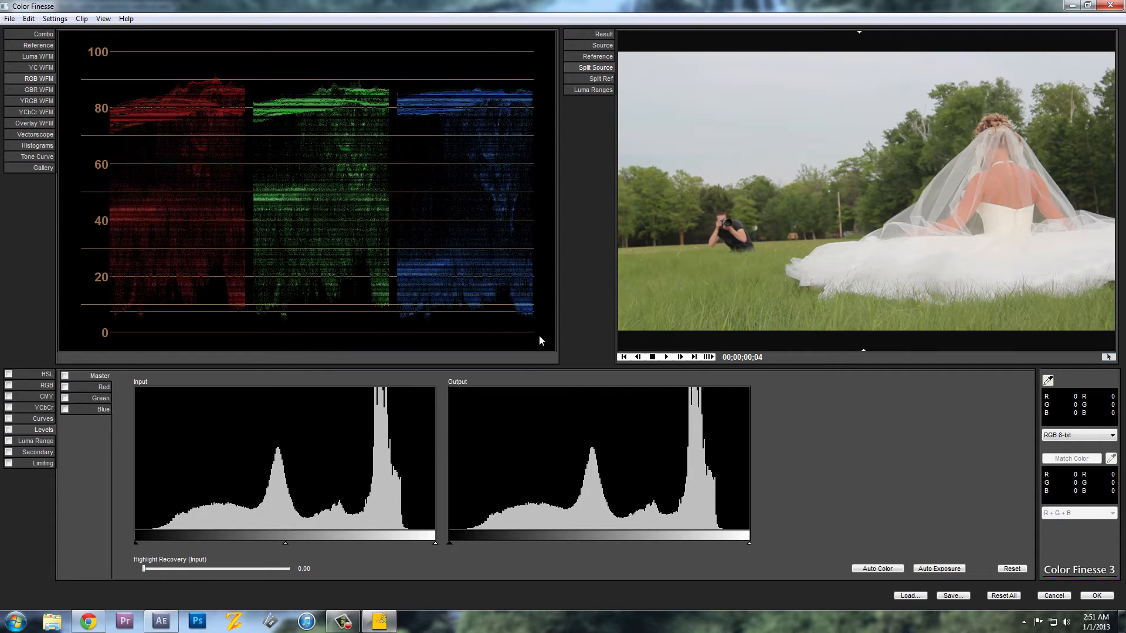
mouse_move(128, 324)
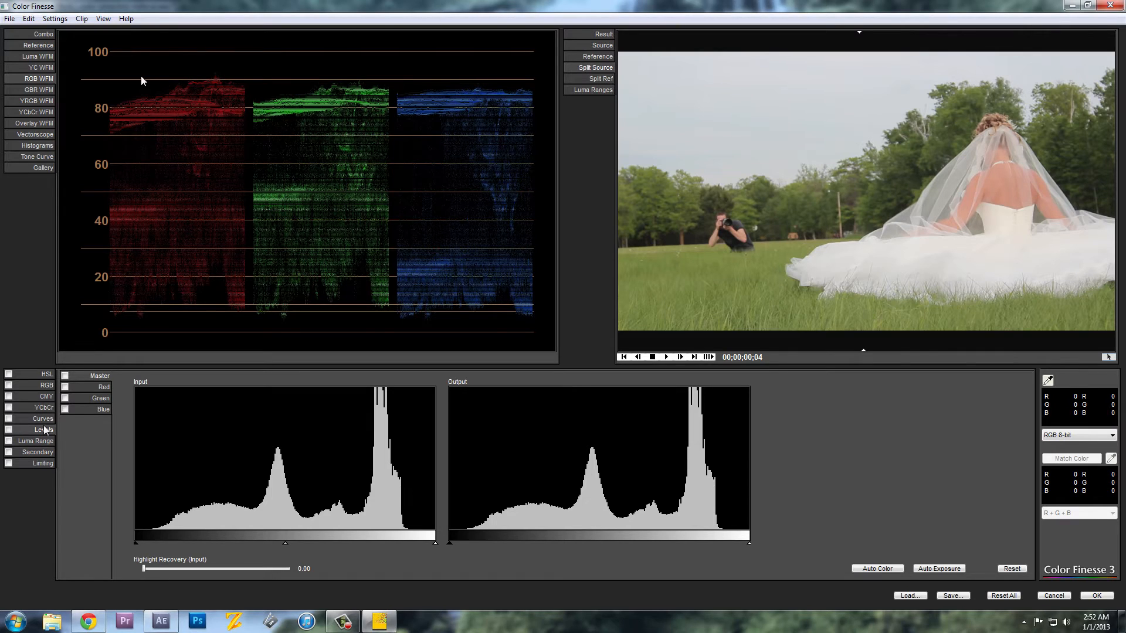
Switch Color Finesse 3 to the Curves adjustments.
click(41, 419)
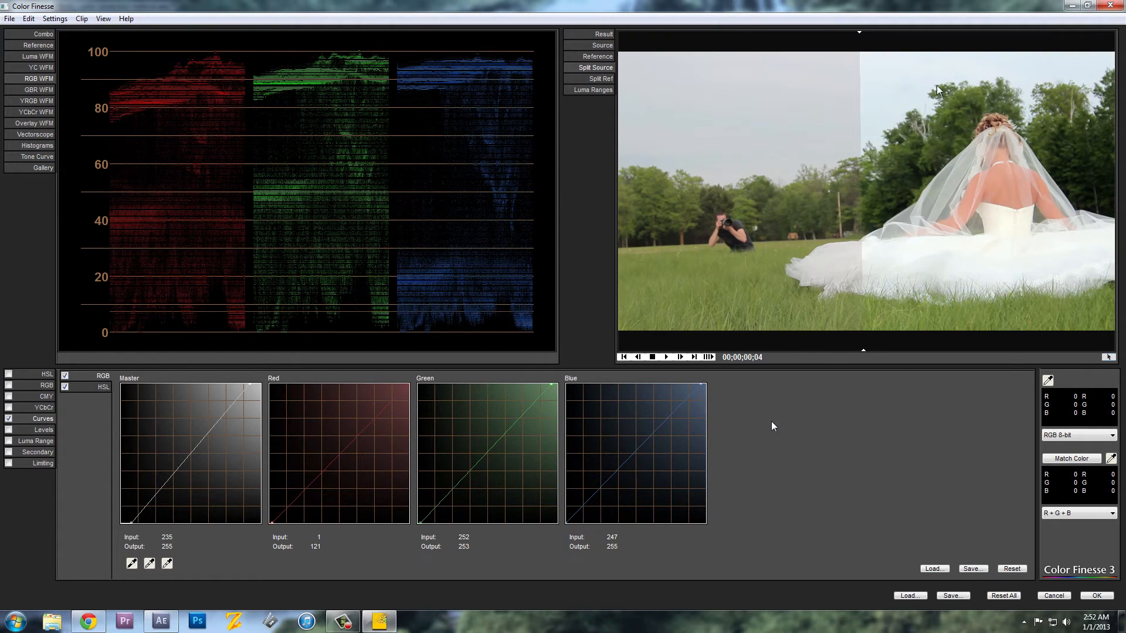
mouse_move(985, 213)
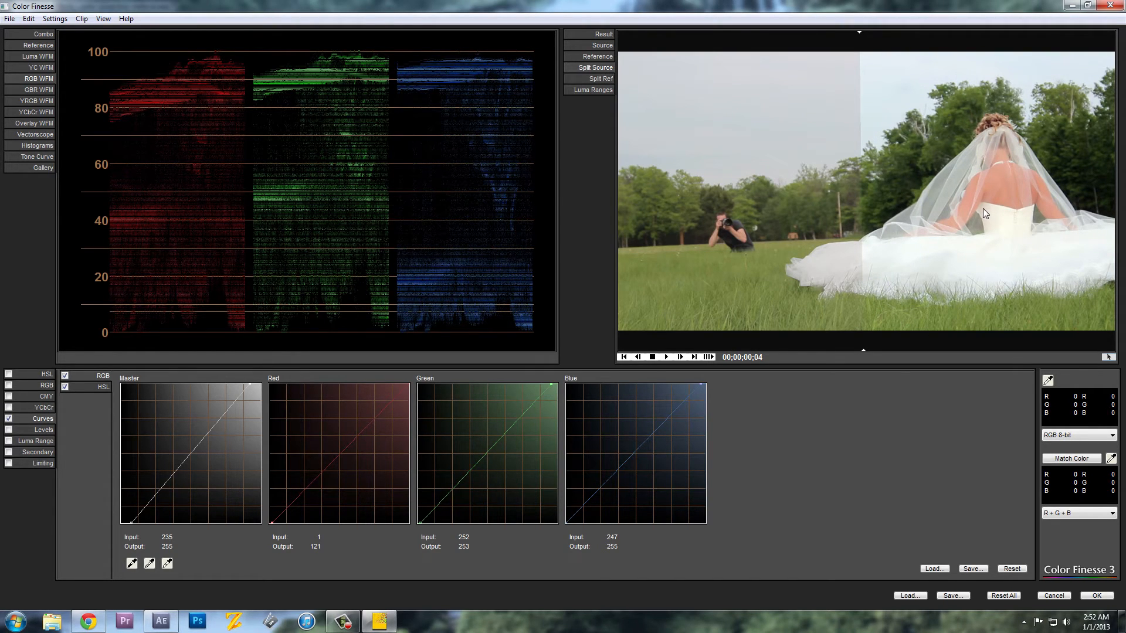
mouse_move(989, 224)
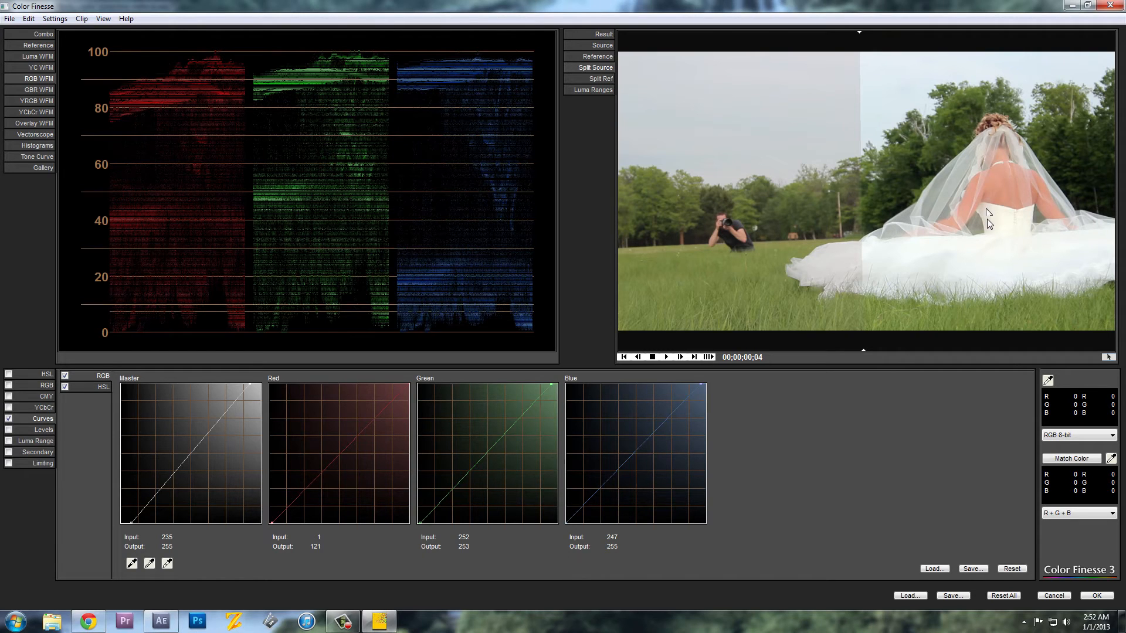
mouse_move(985, 224)
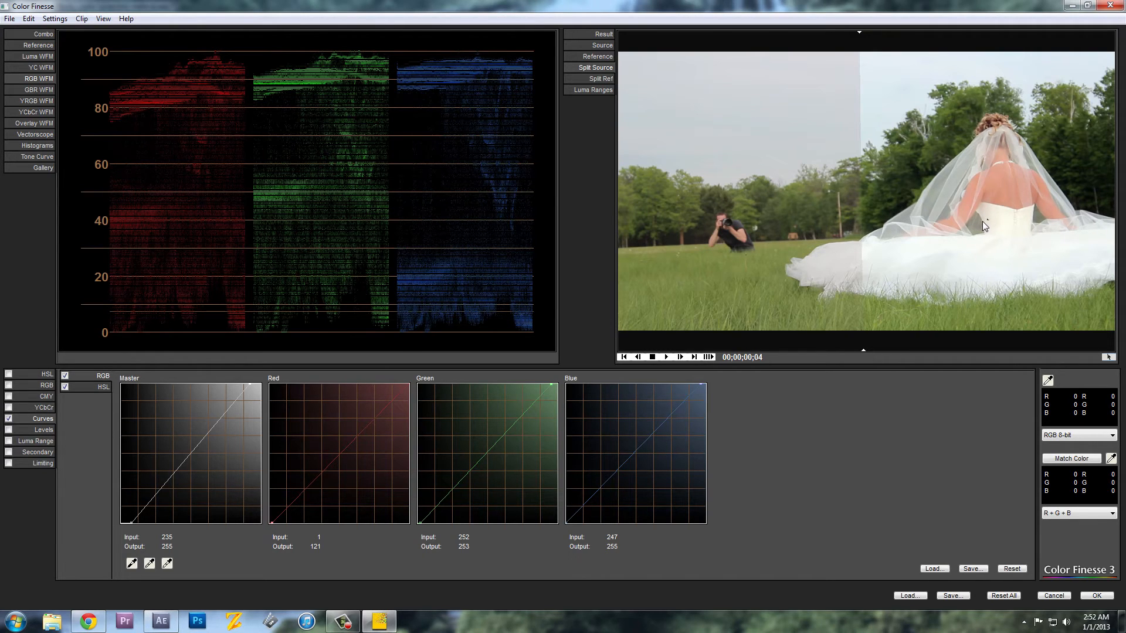
mouse_move(984, 255)
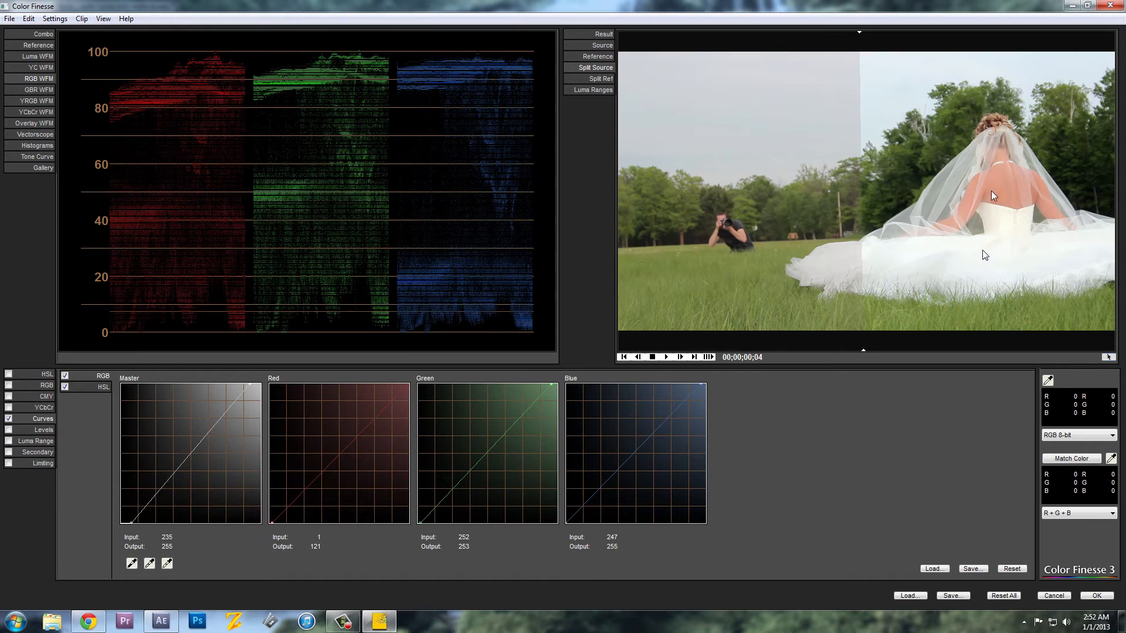
mouse_move(644, 160)
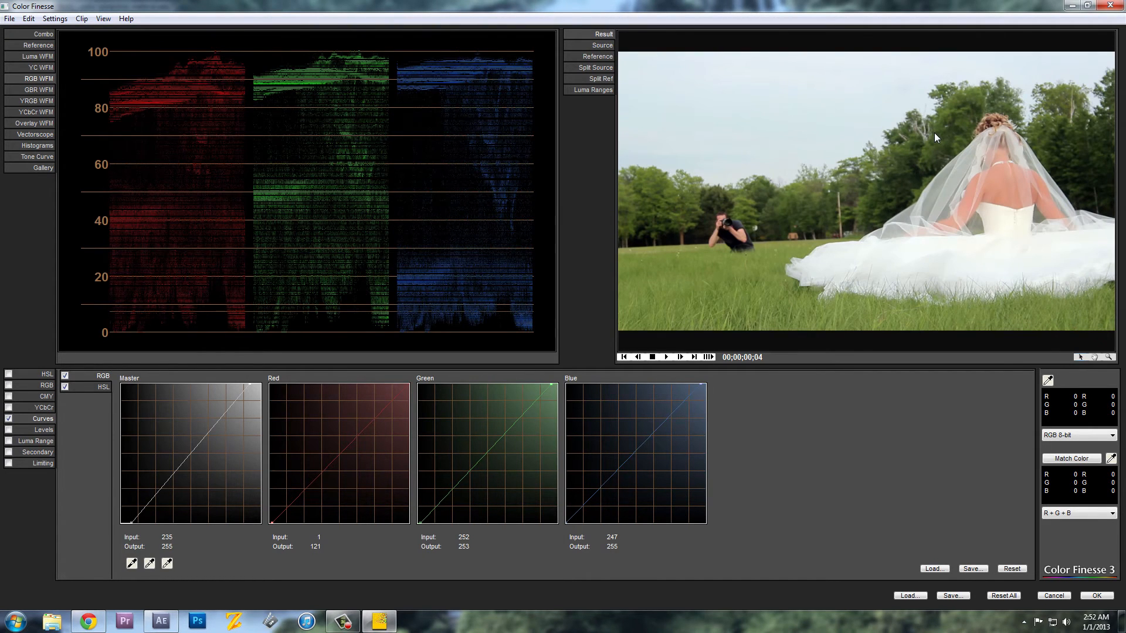
mouse_move(1067, 563)
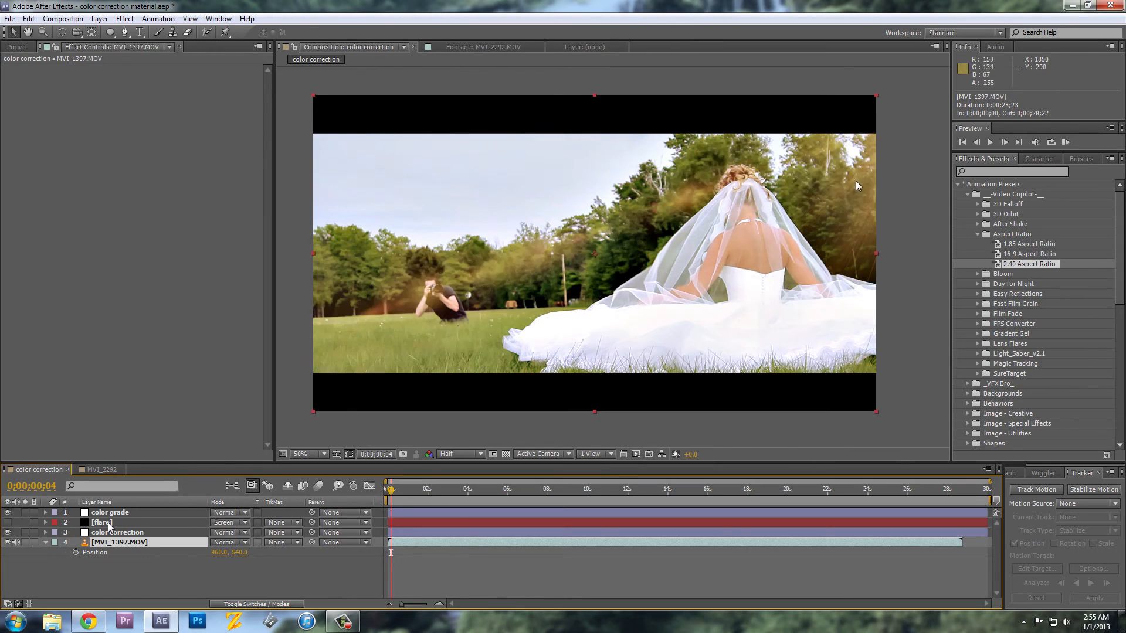
Select the flare layer to inspect its Optical Flares effect.
click(102, 521)
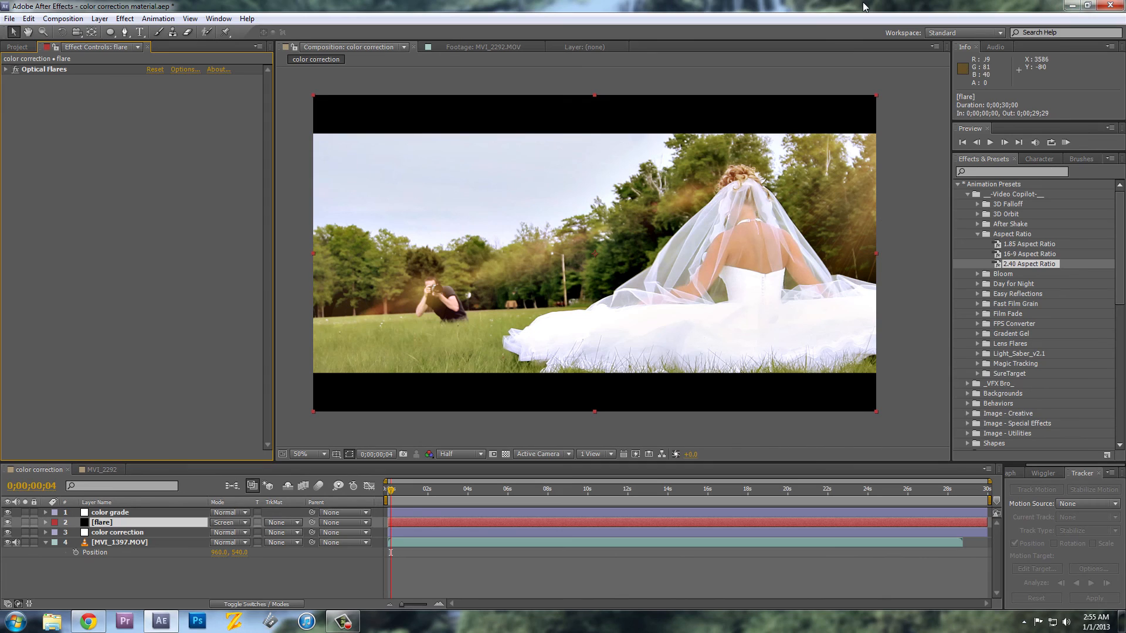
mouse_move(838, 214)
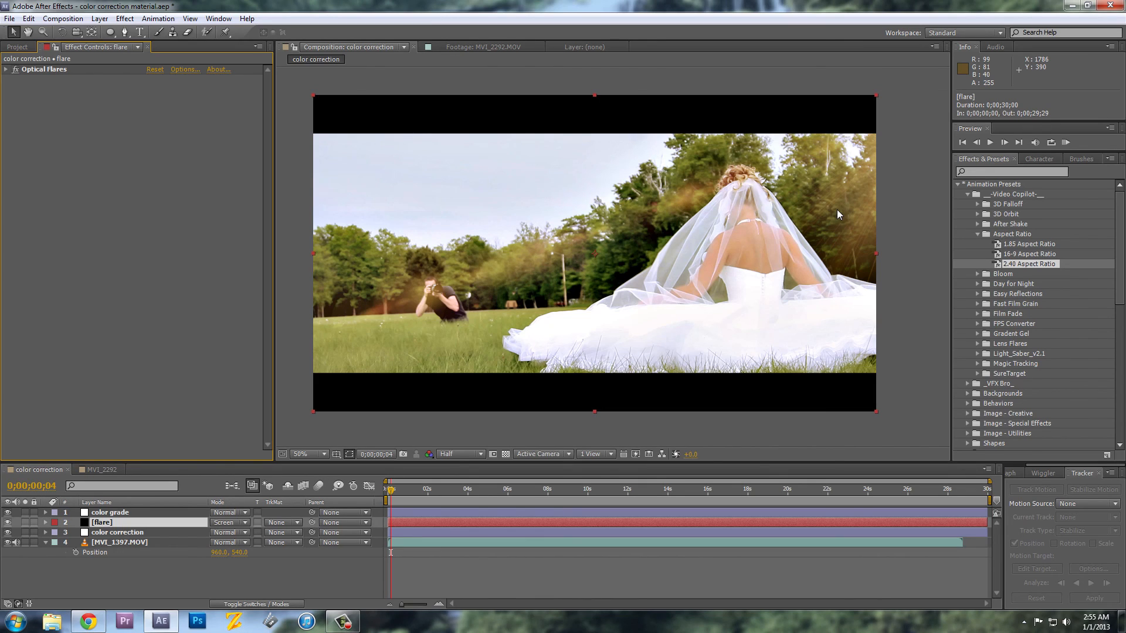
mouse_move(880, 154)
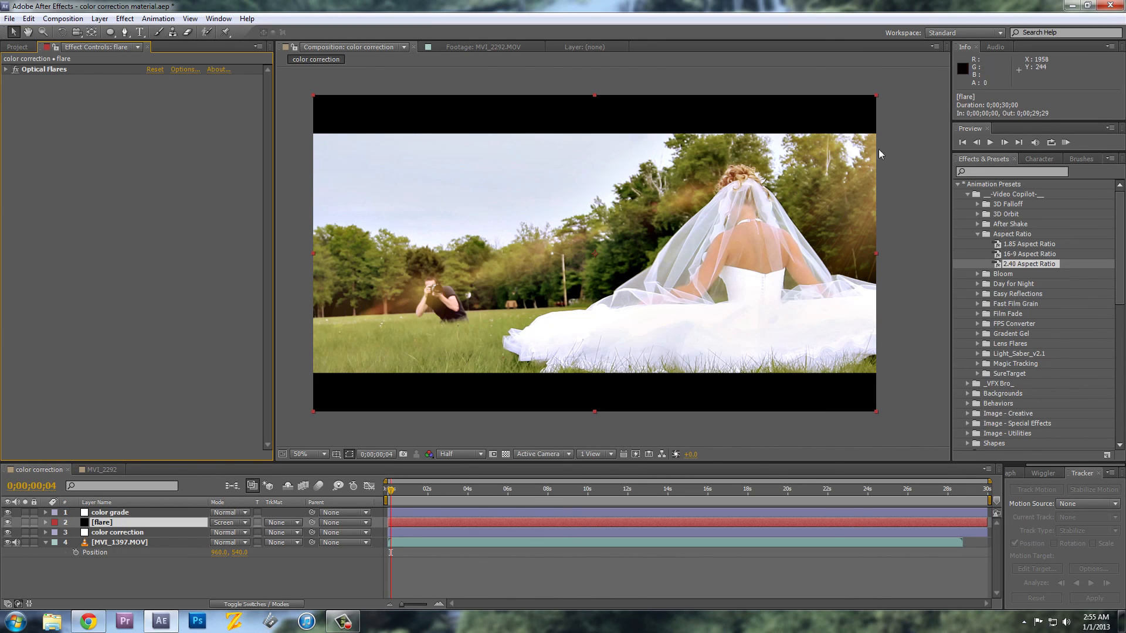
mouse_move(838, 214)
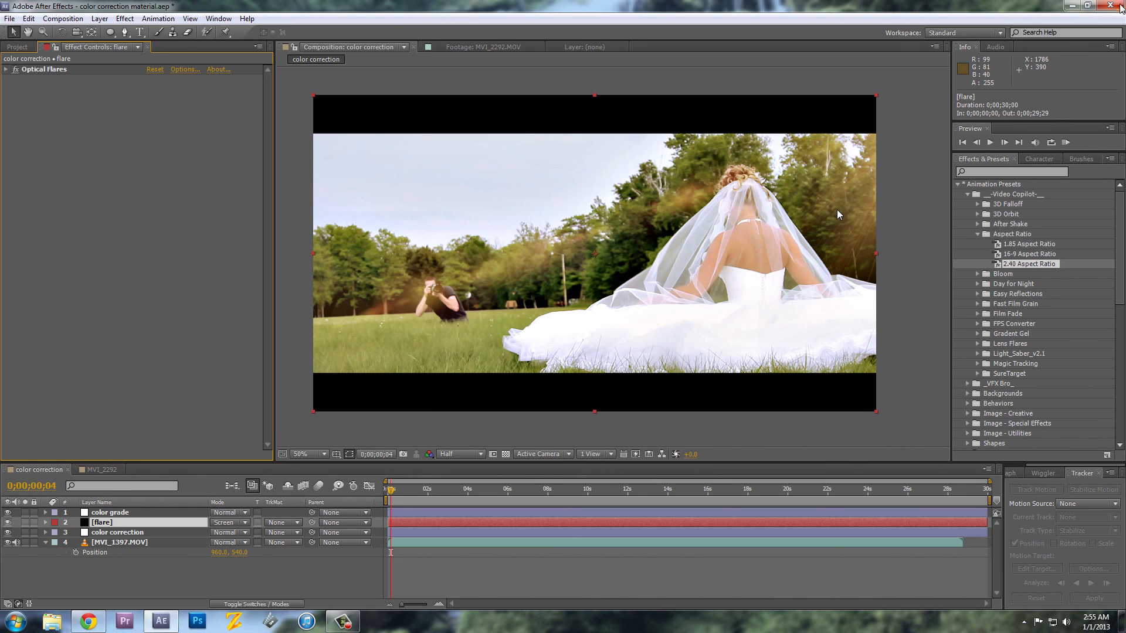
Use the window control at the top-right corner of After Effects.
click(1117, 6)
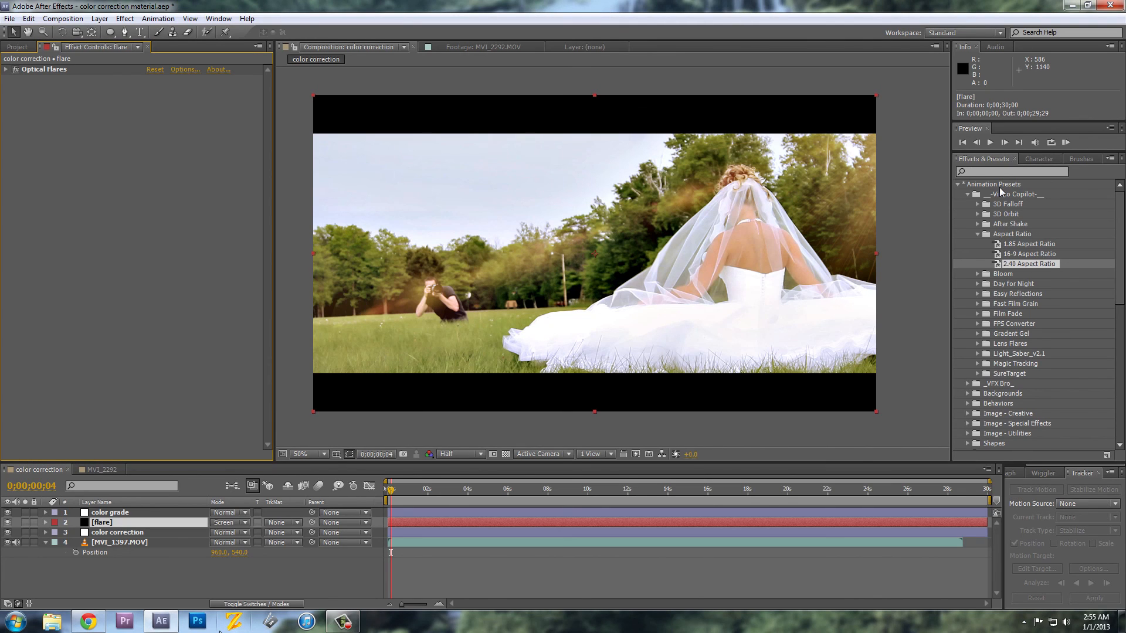
mouse_move(1001, 192)
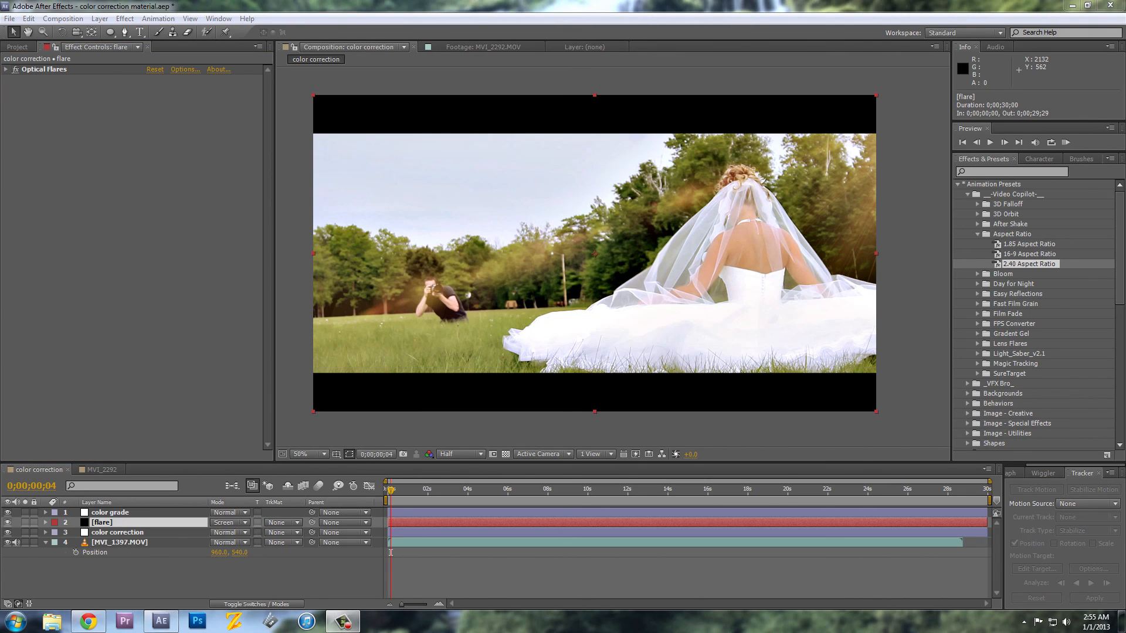